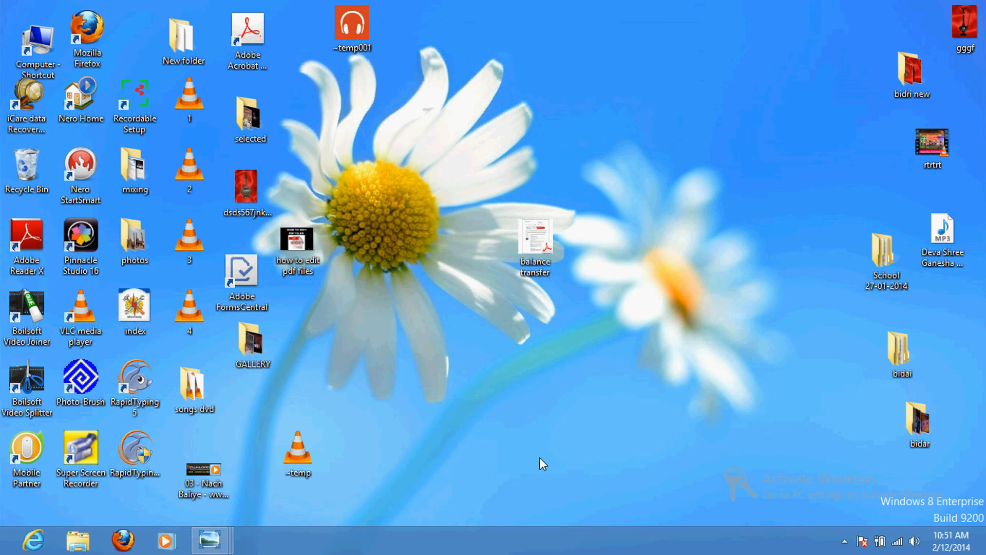
mouse_move(445, 465)
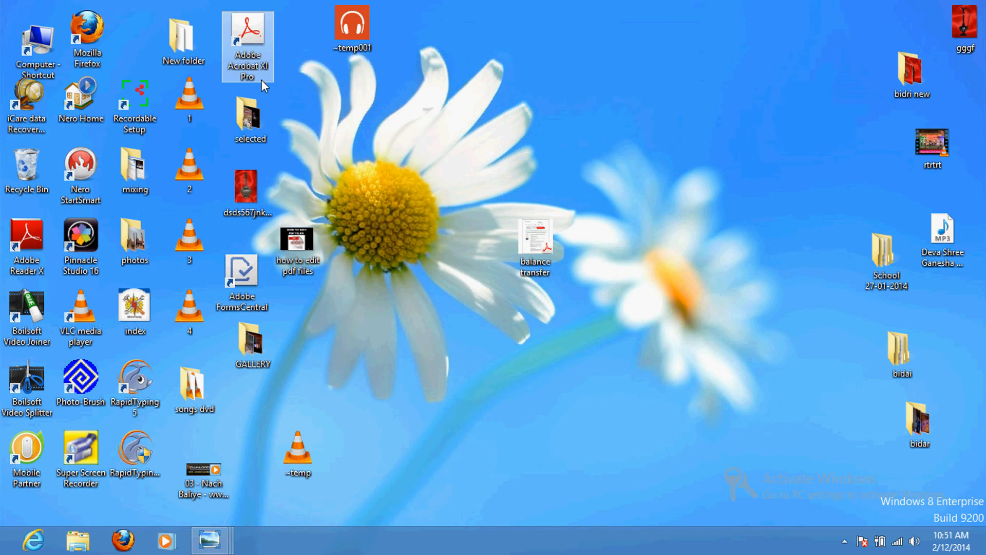
mouse_move(293, 80)
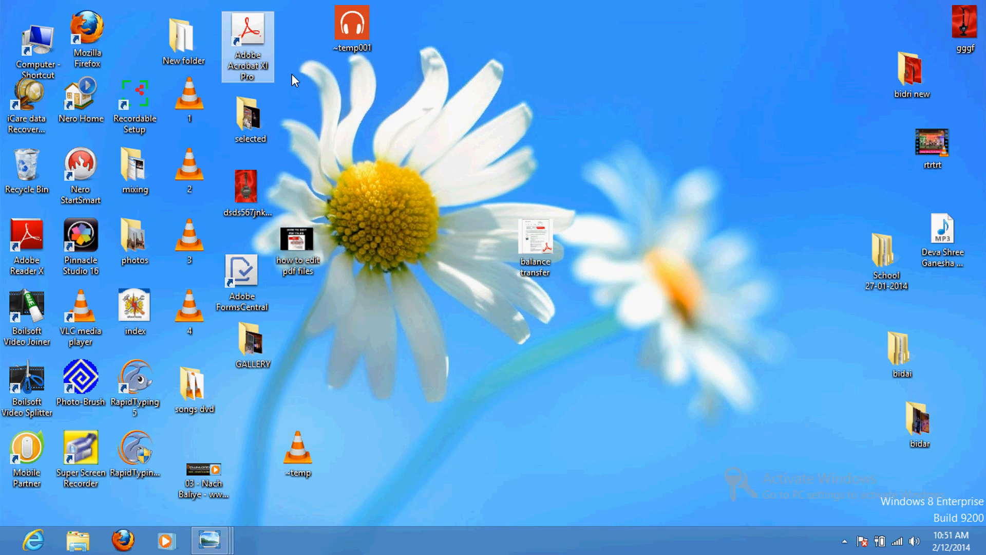
mouse_move(263, 87)
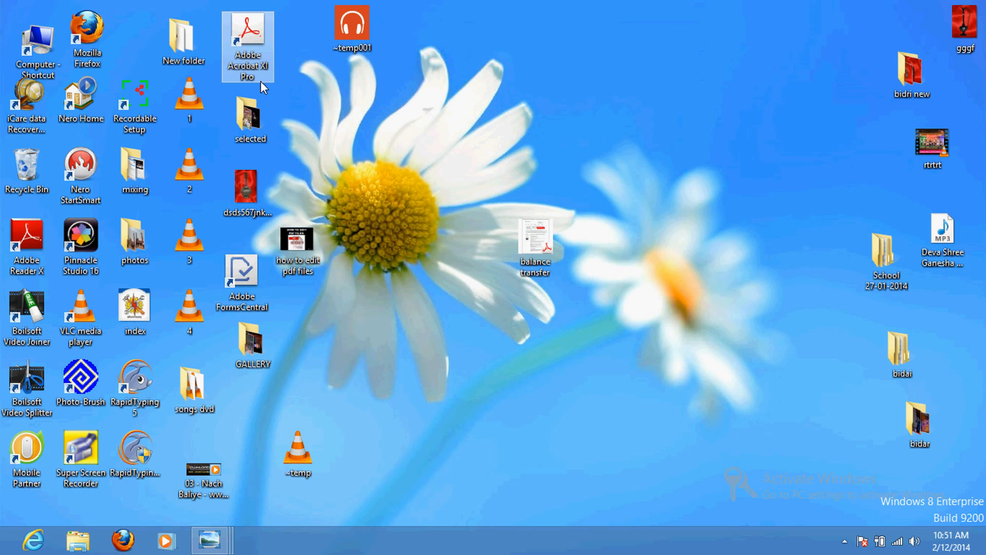
mouse_move(253, 82)
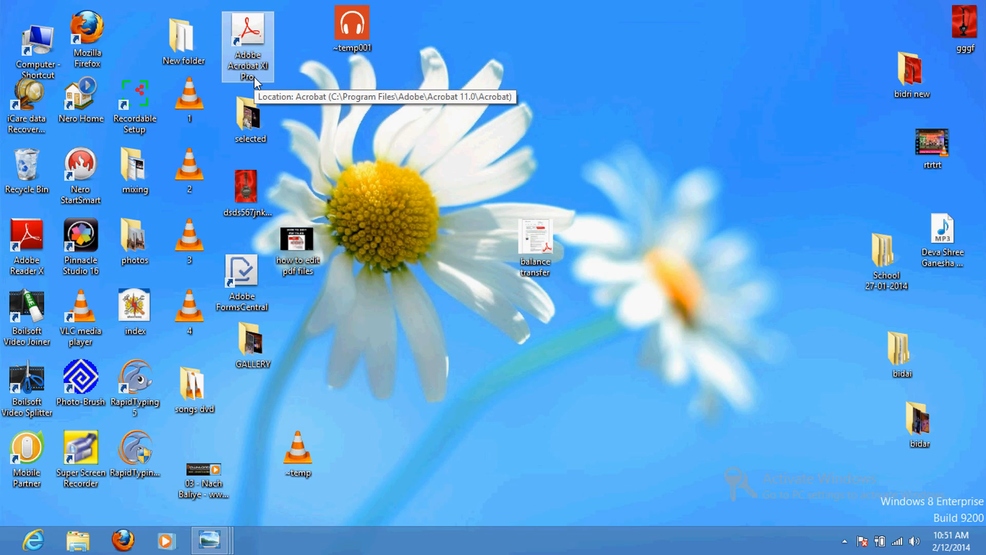
mouse_move(270, 75)
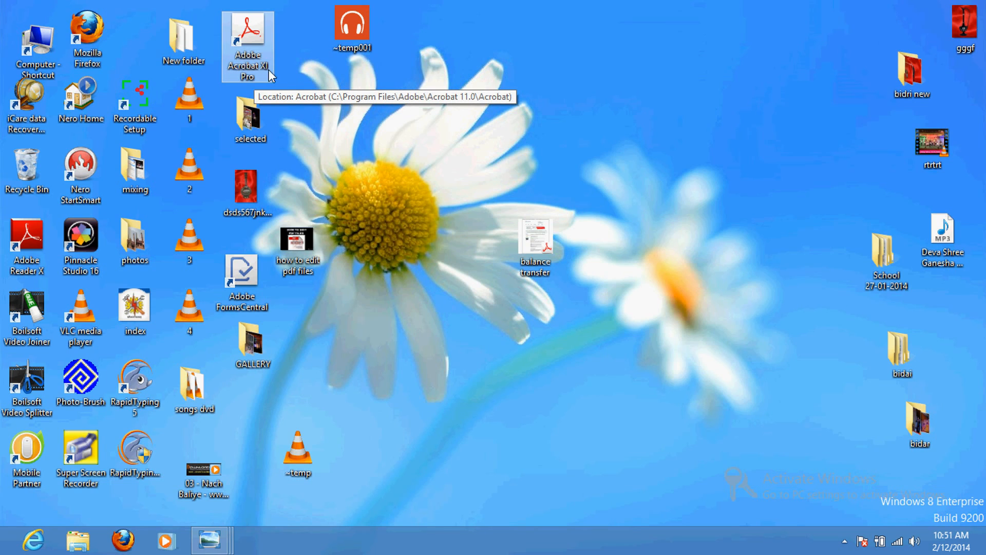
Launch Acrobat XI Pro and open balance transfer.pdf from the Desktop via File > Open.
double_click(247, 39)
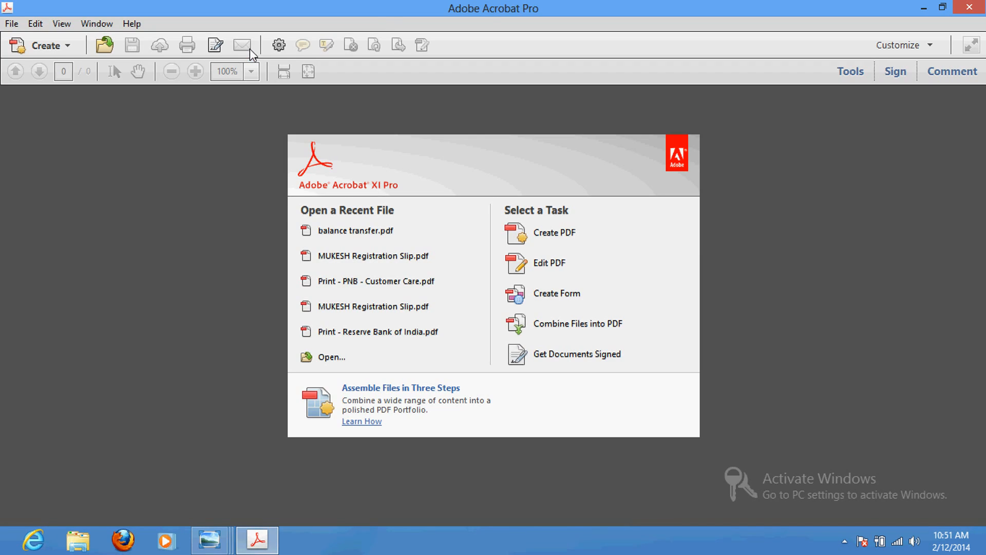
mouse_move(507, 9)
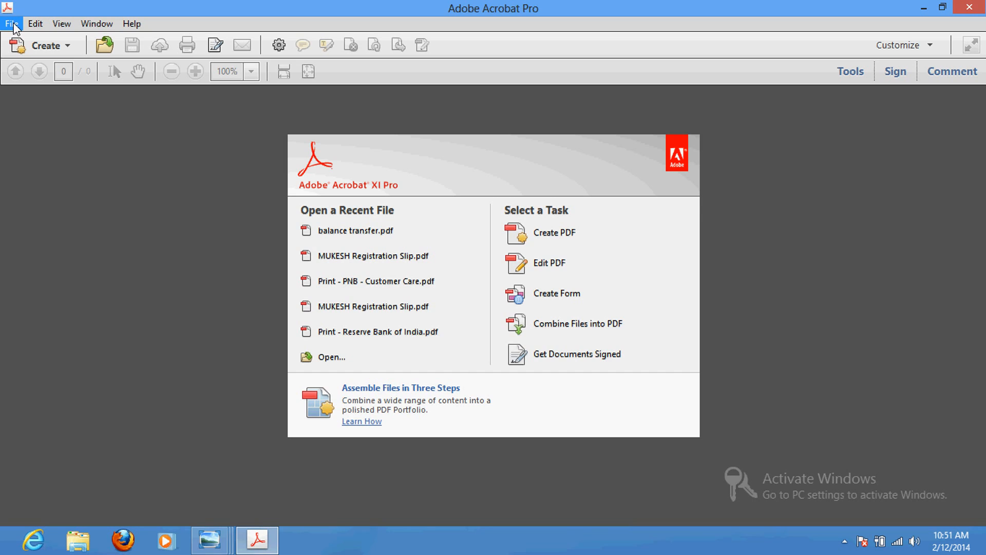
left_click(11, 23)
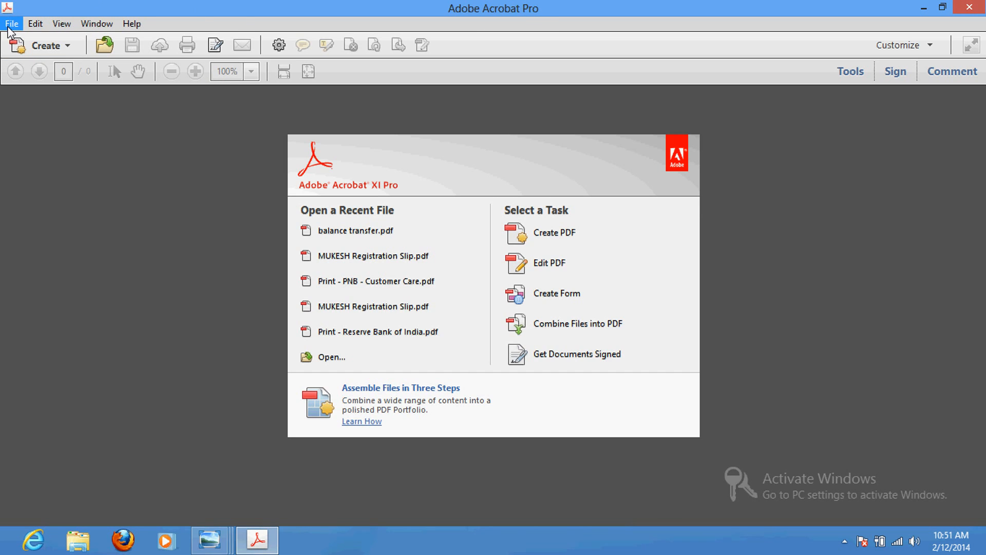
left_click(330, 356)
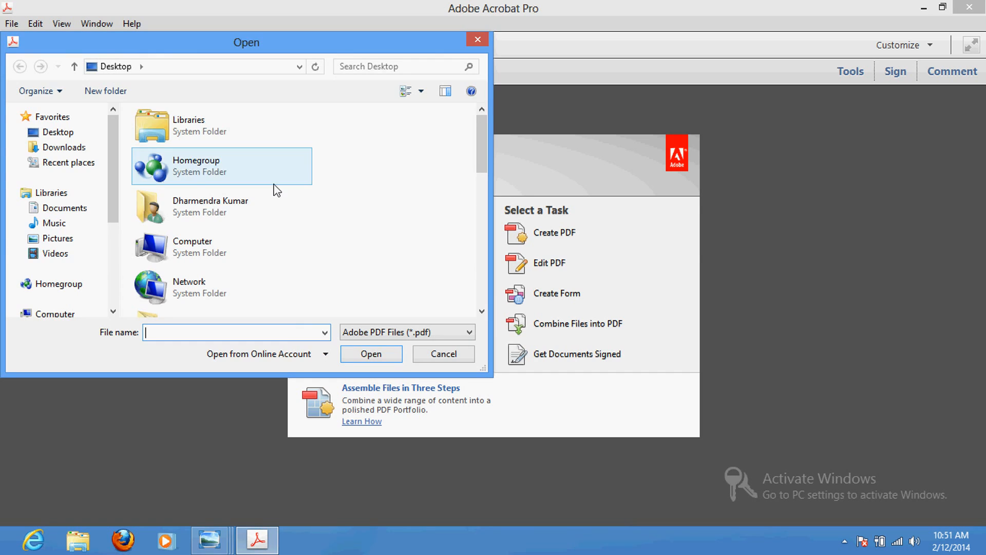
scroll("down", 3)
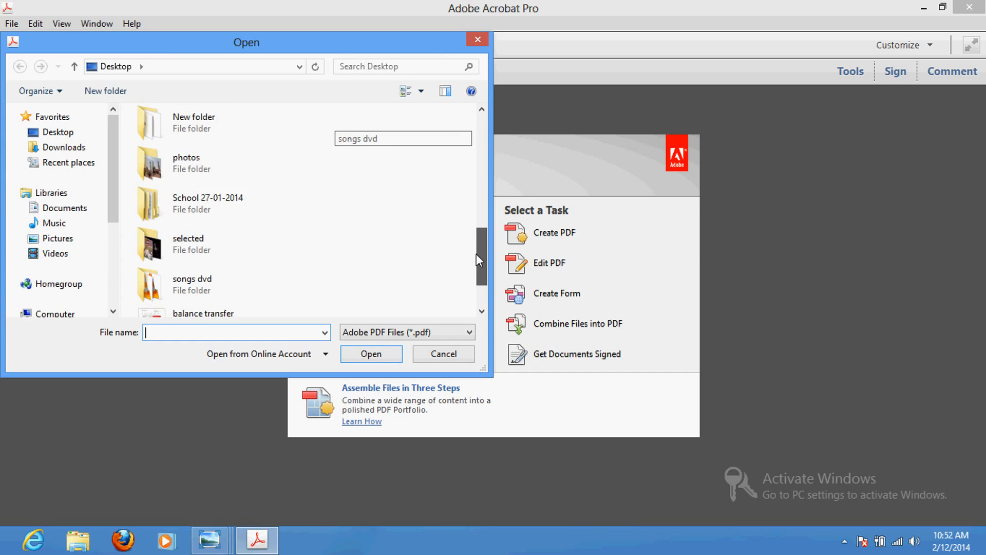
left_click(371, 354)
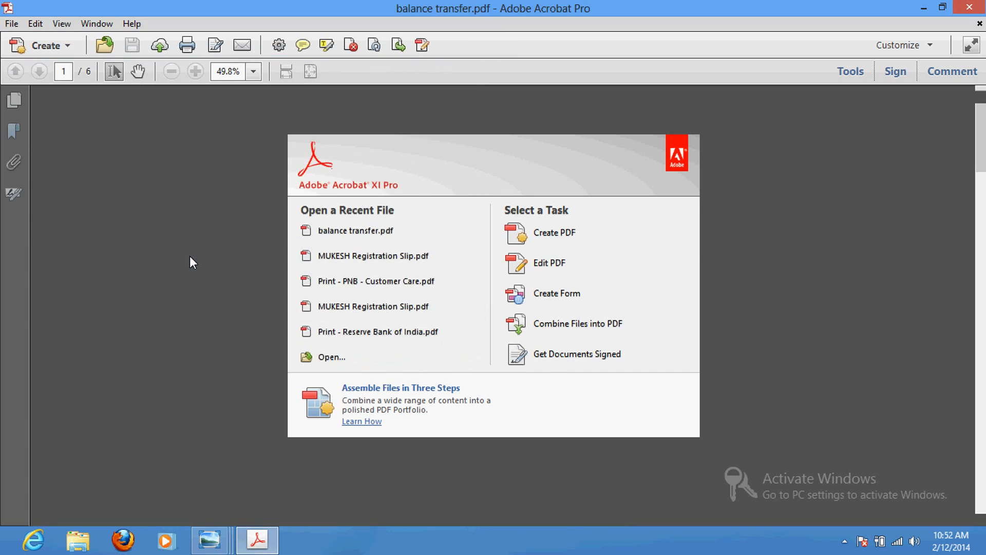
Magnify the page to 150% from the toolbar zoom dropdown and scroll down the content.
left_click(254, 71)
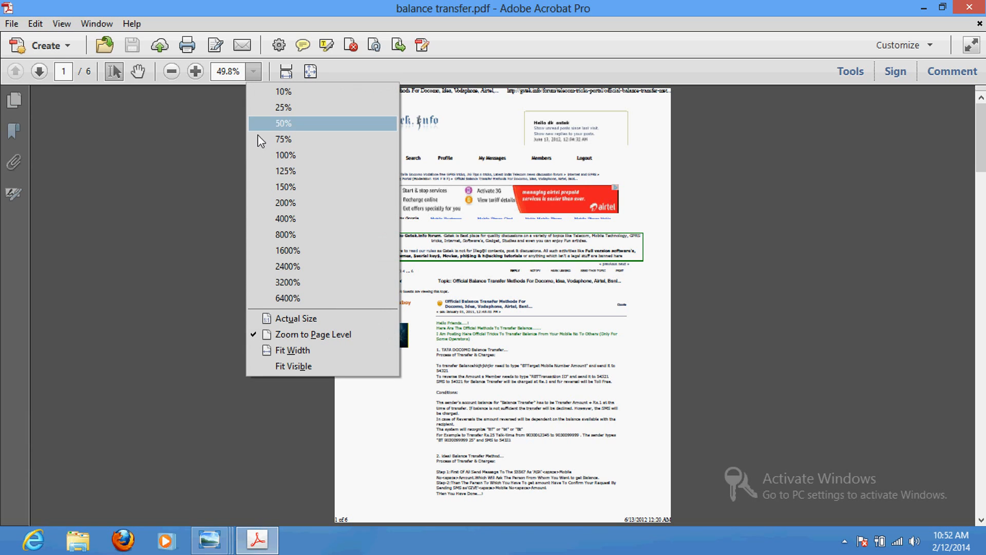
left_click(285, 187)
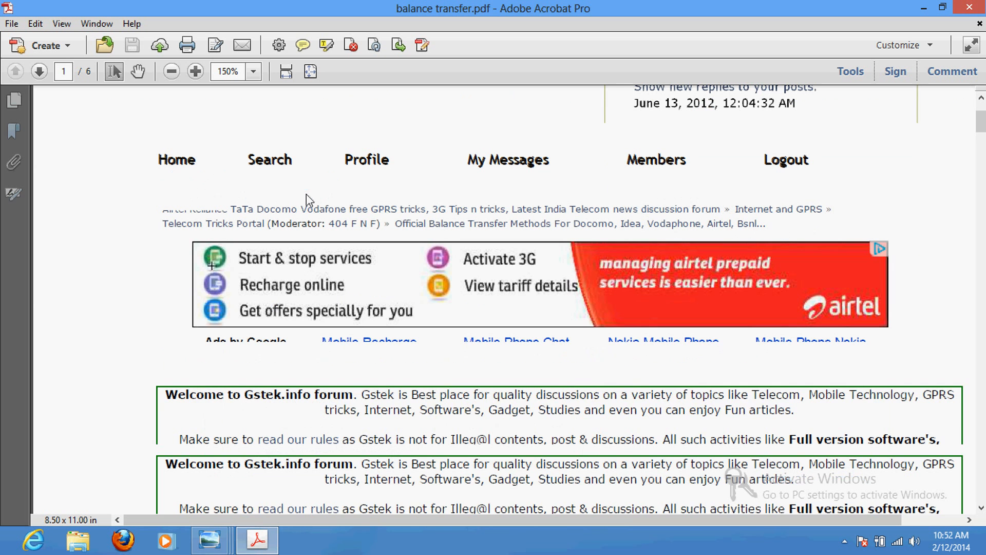
scroll("down", 3)
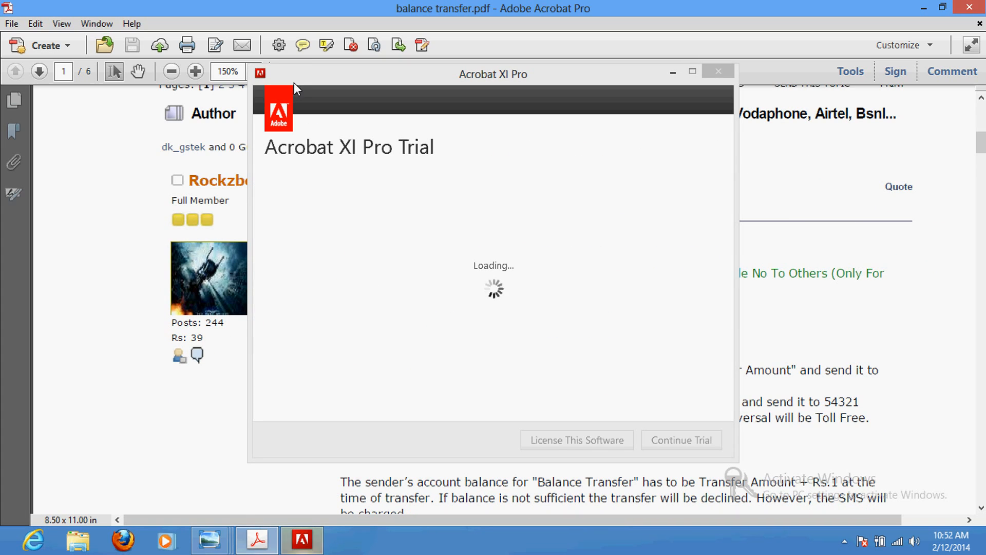
mouse_move(422, 99)
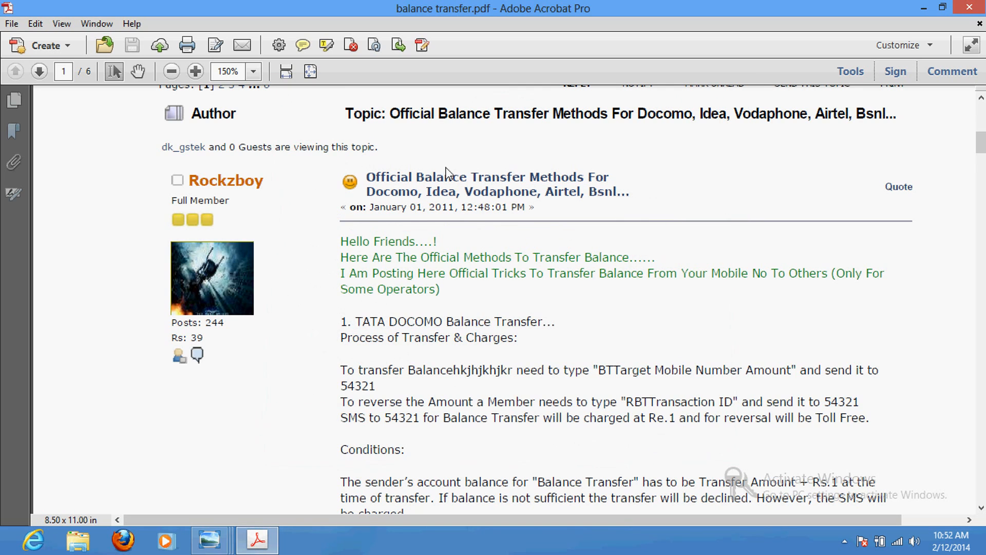
Activate Edit Text & Images from the Edit menu so text blocks become editable.
left_click(35, 24)
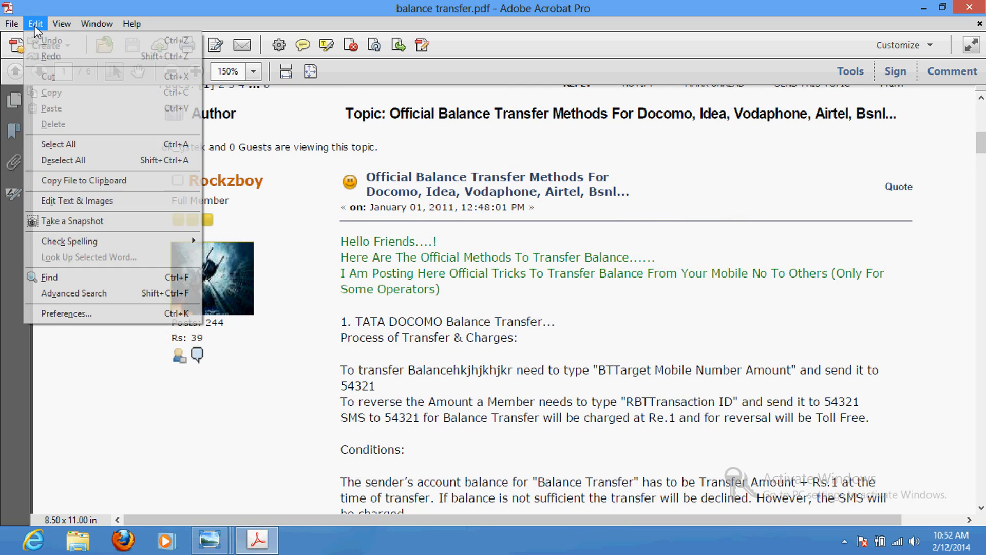
mouse_move(77, 200)
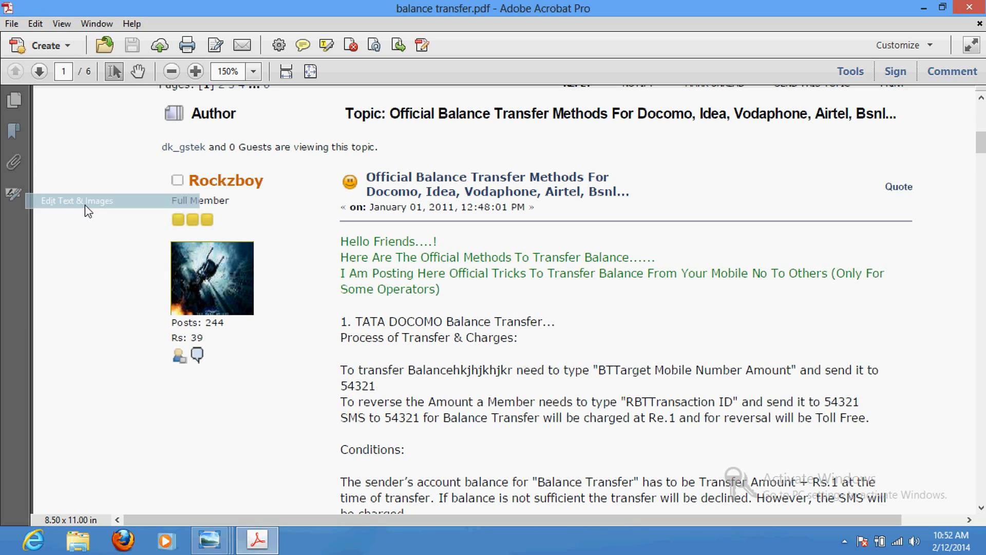
left_click(77, 200)
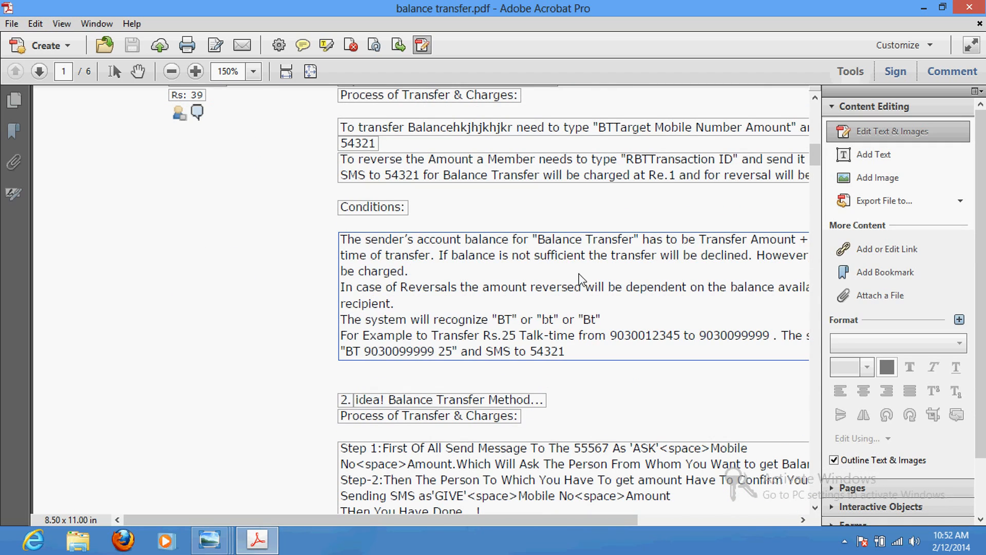
mouse_move(688, 293)
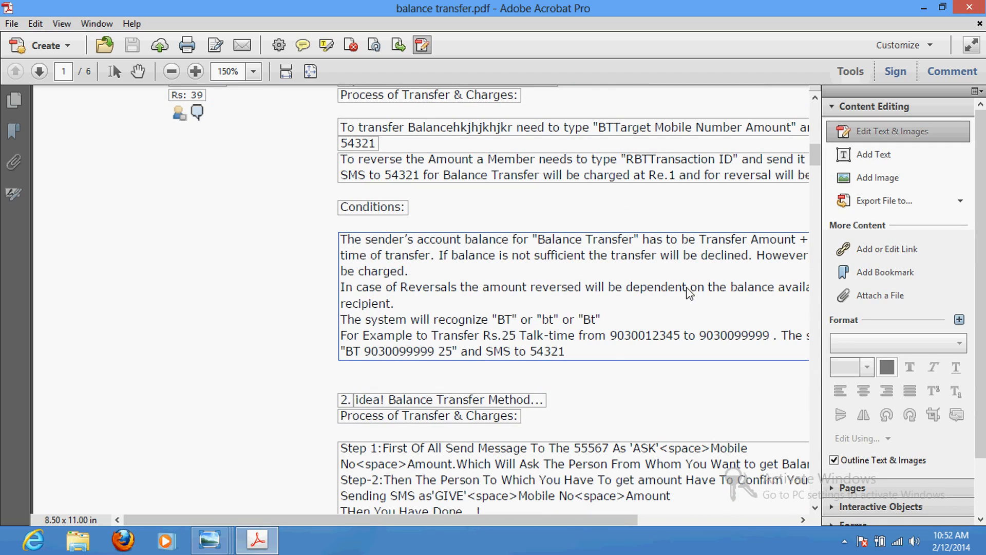
Erase the word 'dependent' from the Reversals sentence in the Conditions block.
left_click(680, 287)
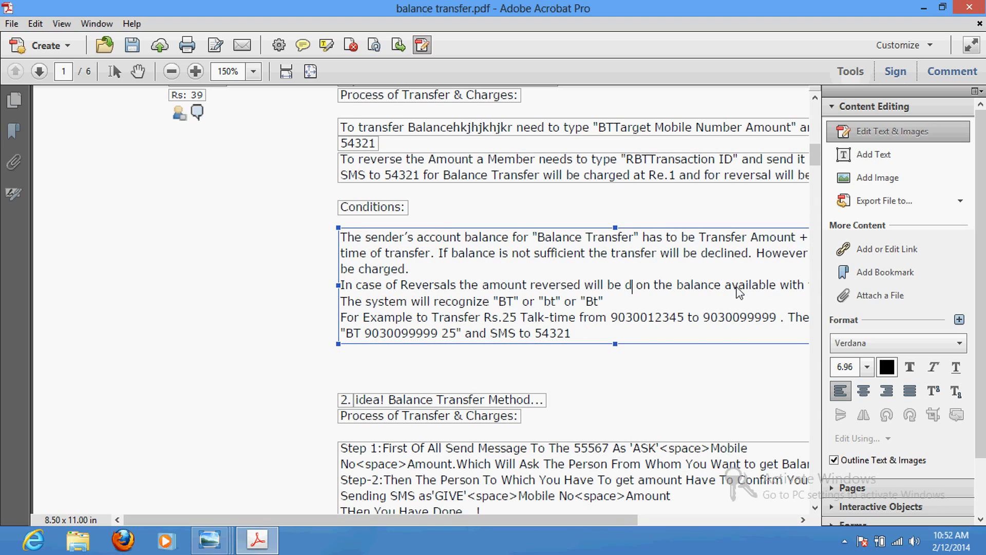
key("Backspace")
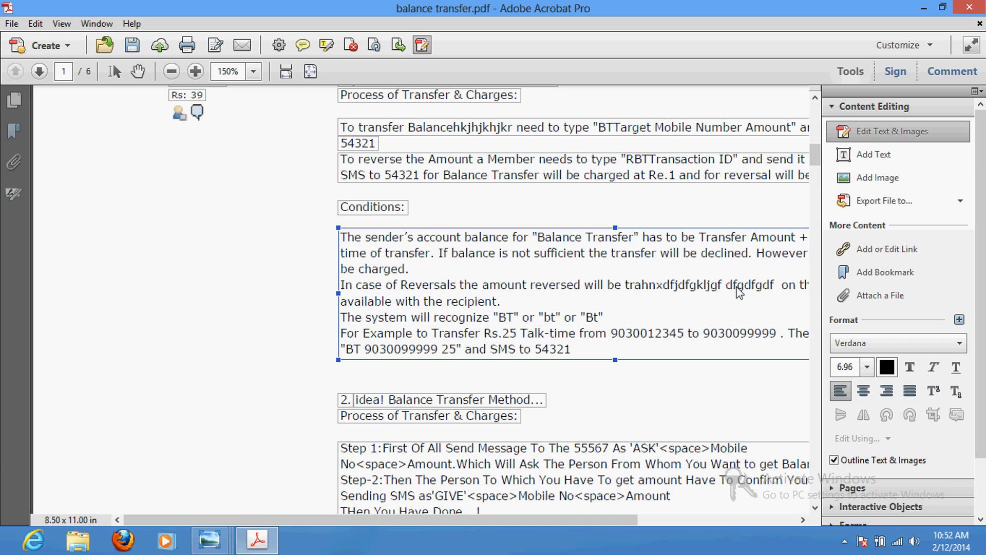
mouse_move(10, 24)
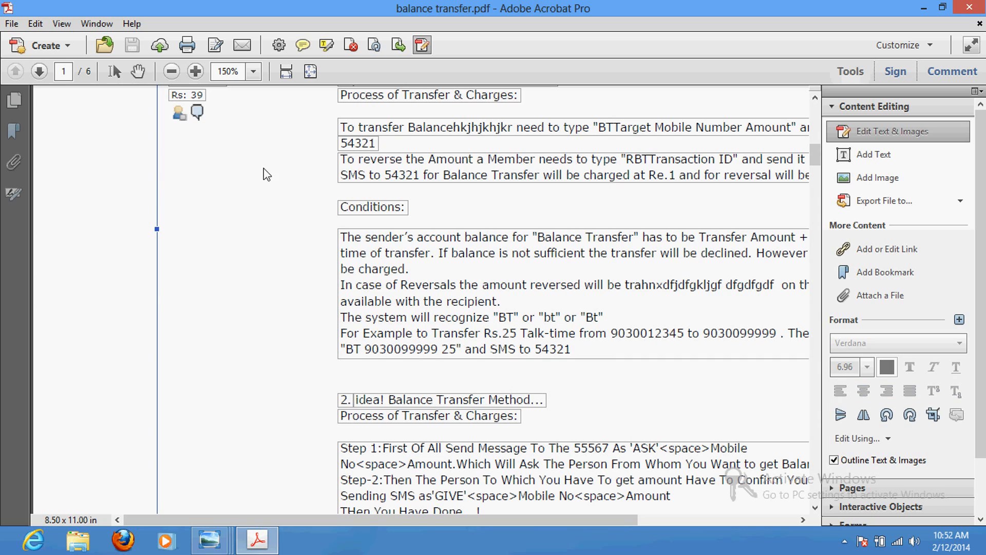
mouse_move(972, 10)
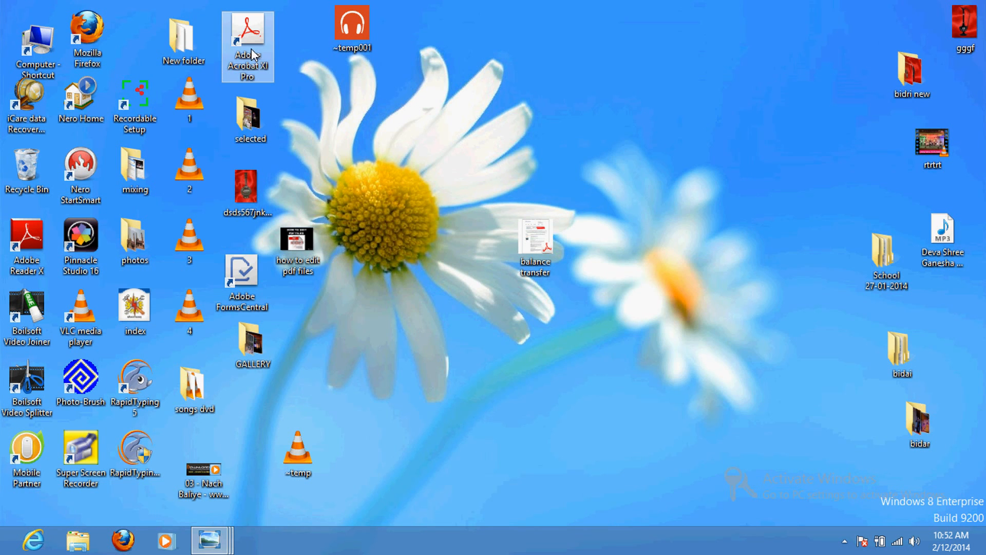
mouse_move(258, 88)
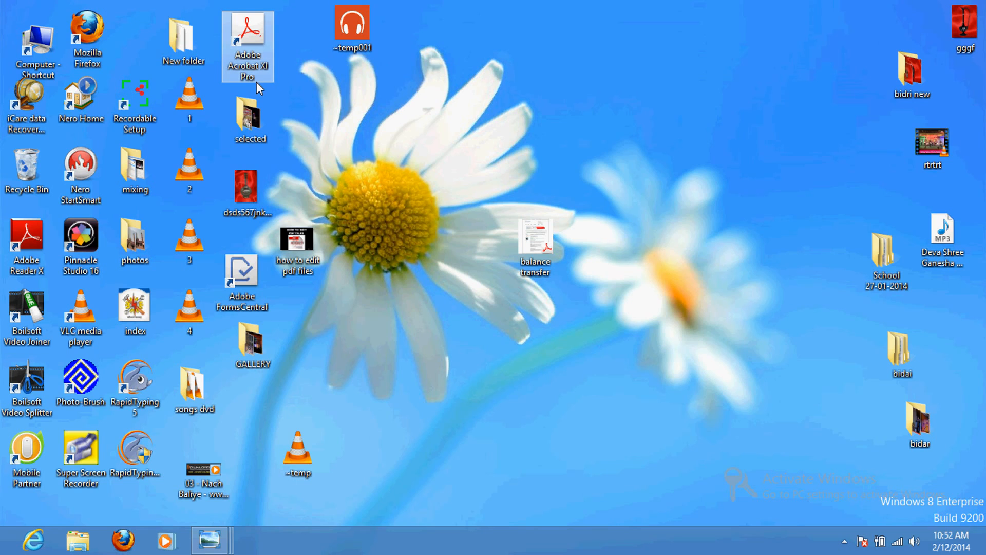
mouse_move(255, 95)
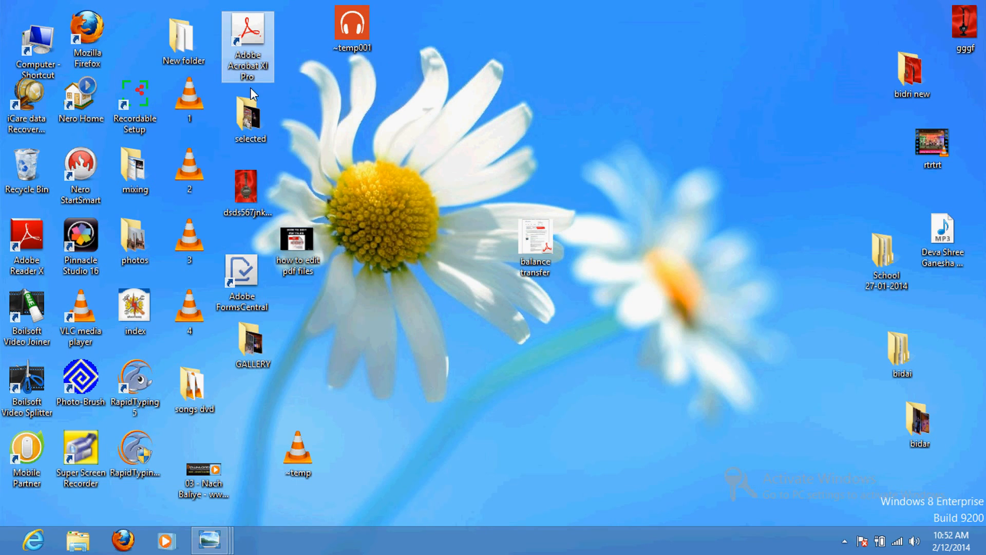
mouse_move(284, 39)
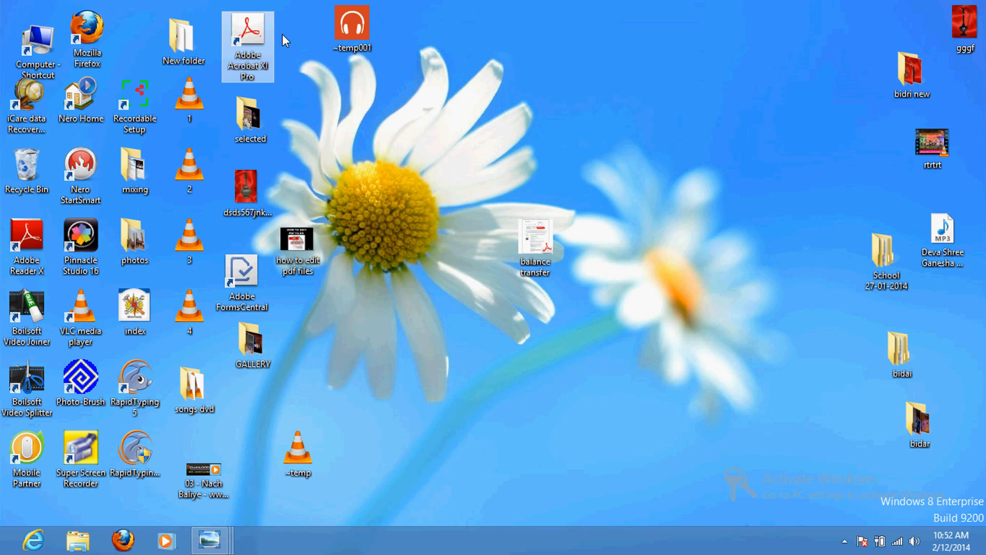
mouse_move(383, 145)
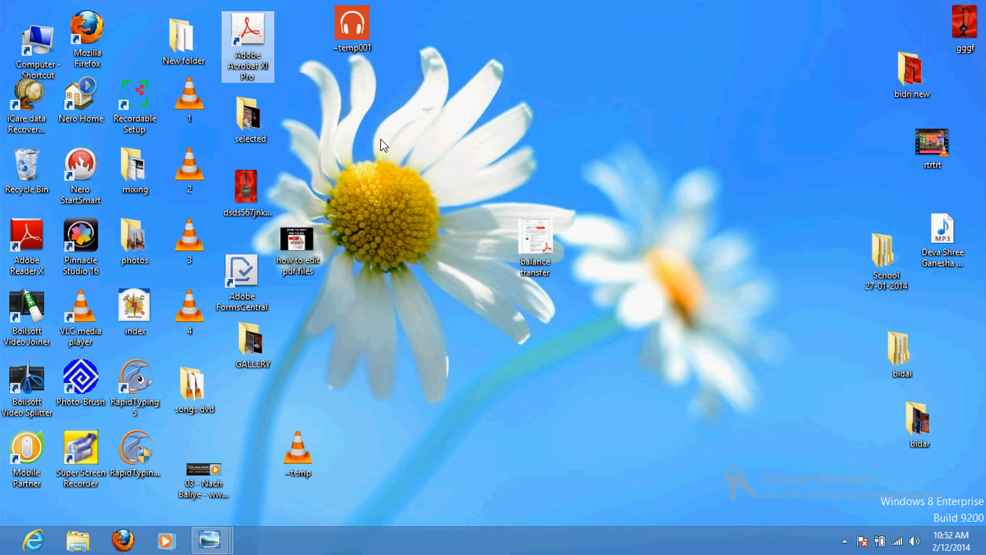
right_click(461, 149)
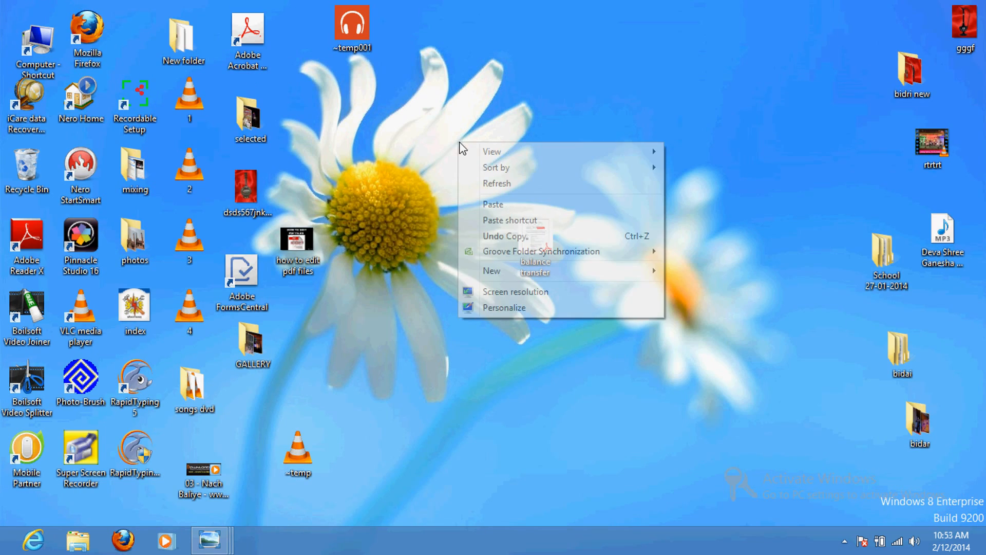
mouse_move(514, 170)
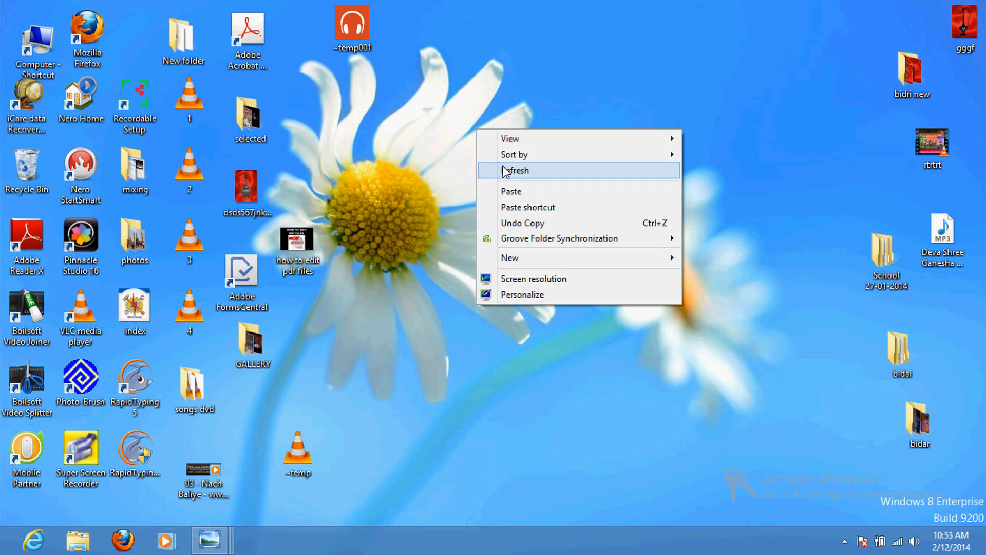
left_click(515, 171)
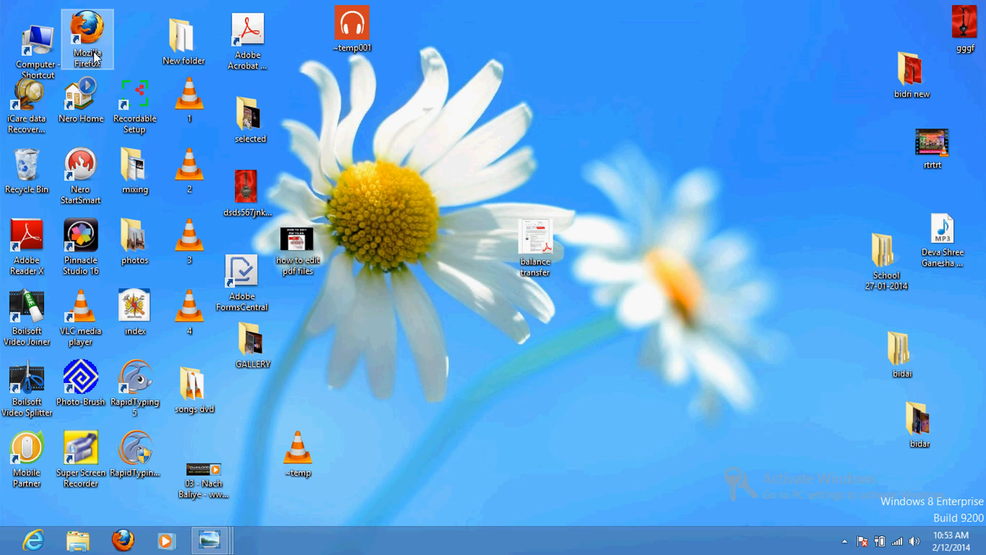
double_click(88, 39)
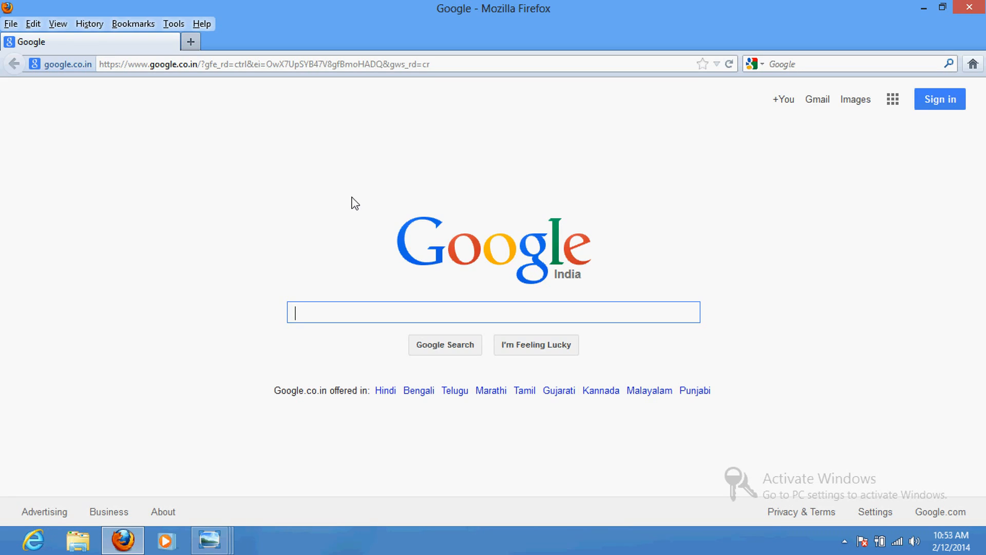
Search Google for 'pdf to docx converter online' and browse down to the Zamzar result.
type("pdf to docx")
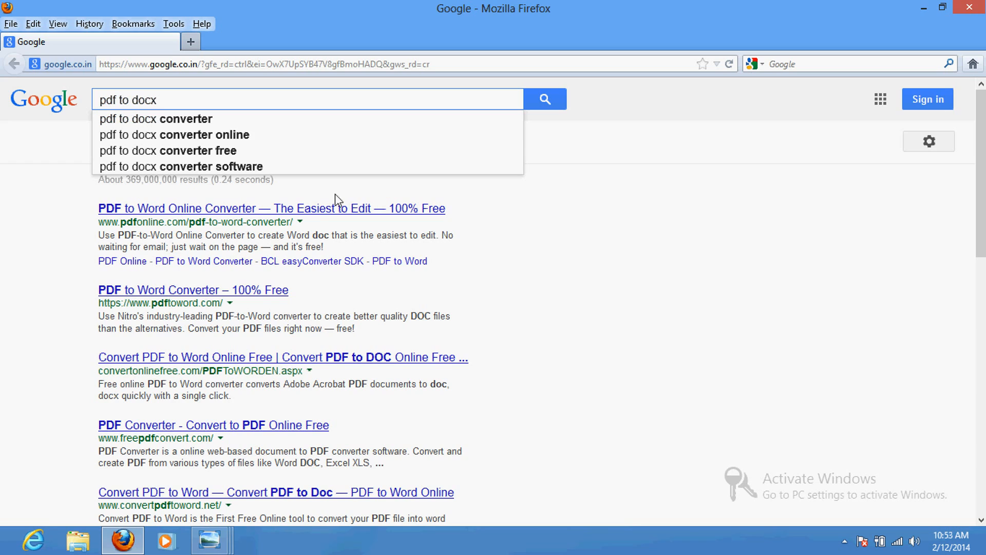
left_click(175, 134)
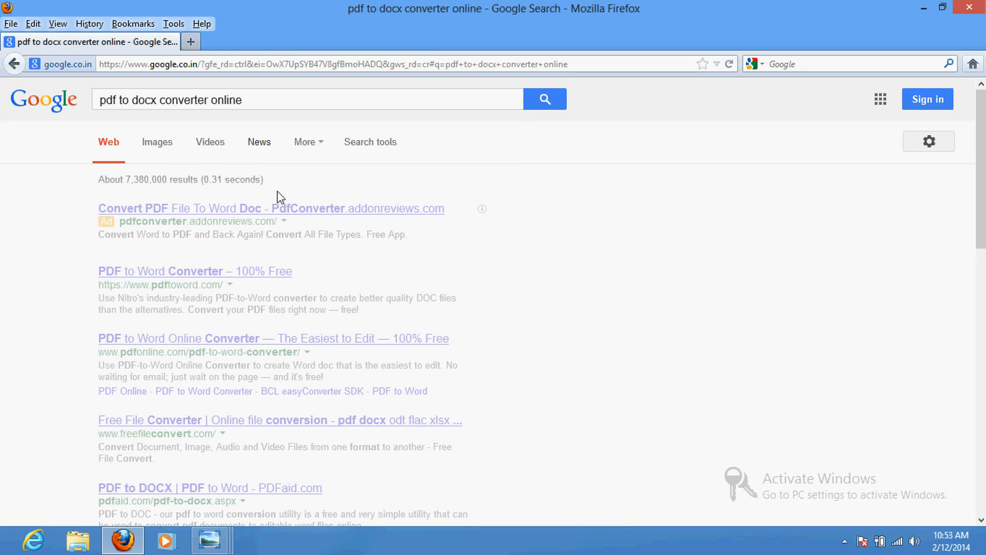
scroll("down", 3)
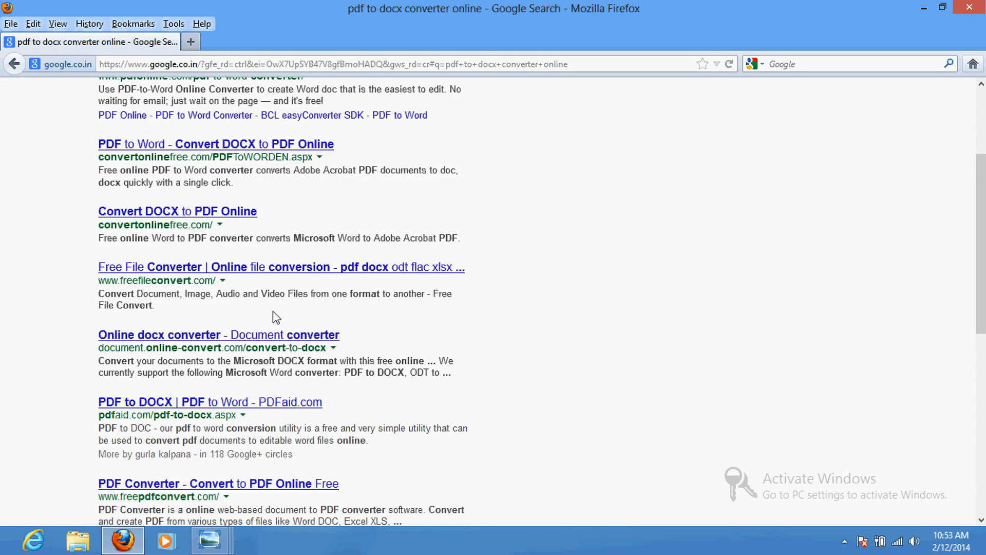
scroll("down", 3)
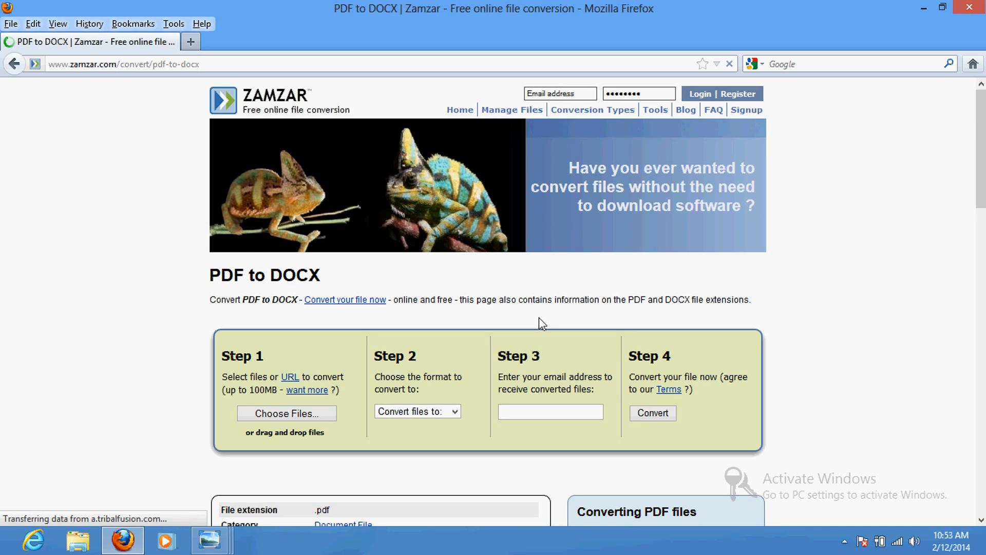
Upload balance transfer.pdf through Choose Files... so it appears pending in Zamzar.
scroll("down", 3)
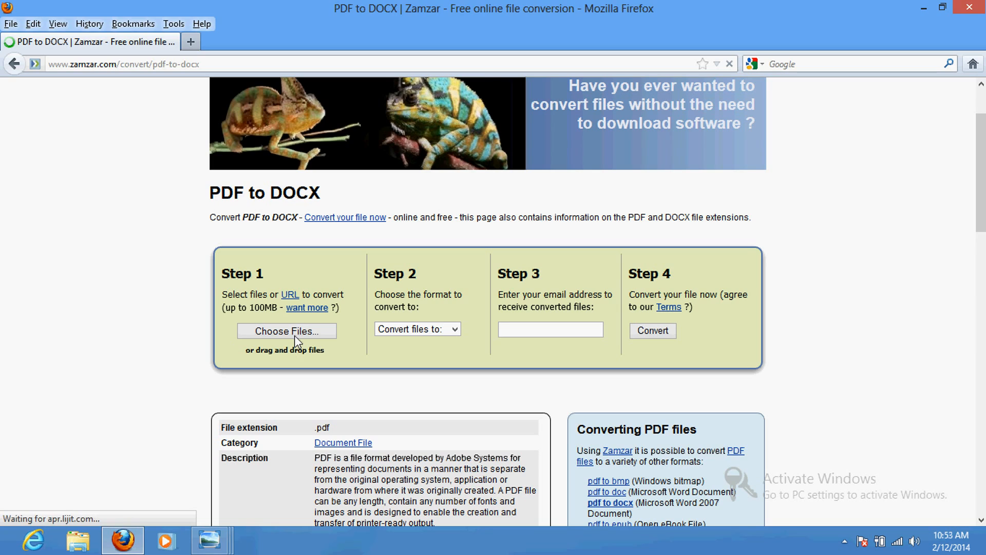
left_click(286, 331)
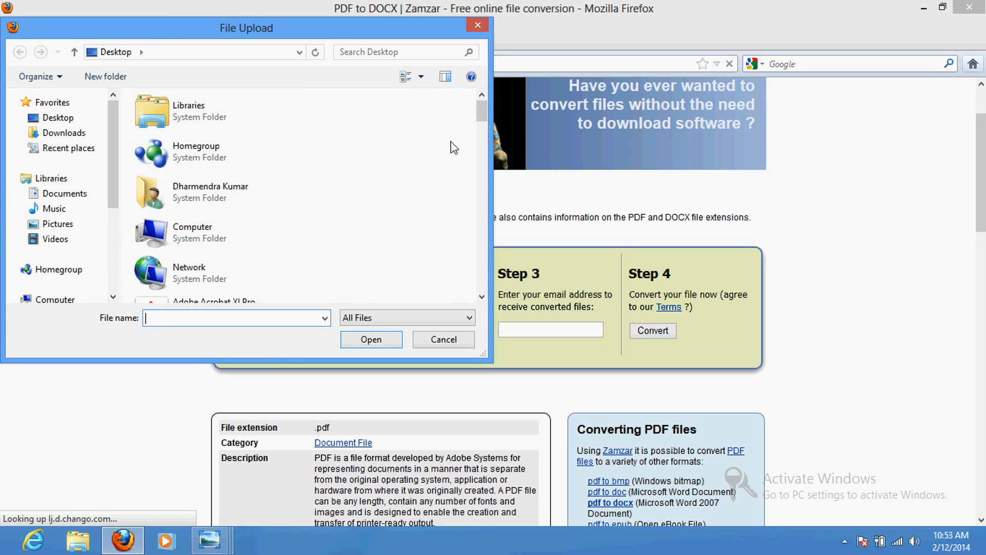
scroll("down", 3)
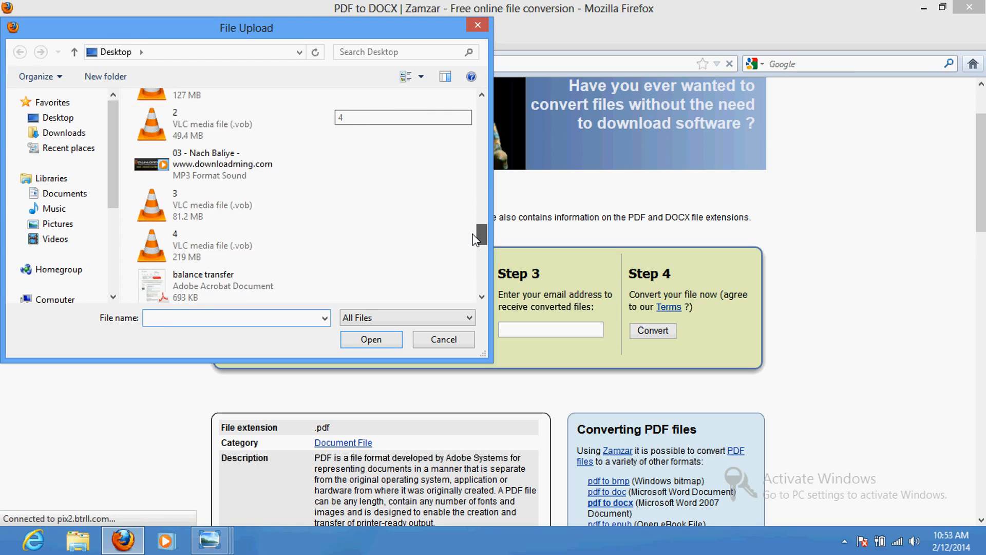
left_click(370, 339)
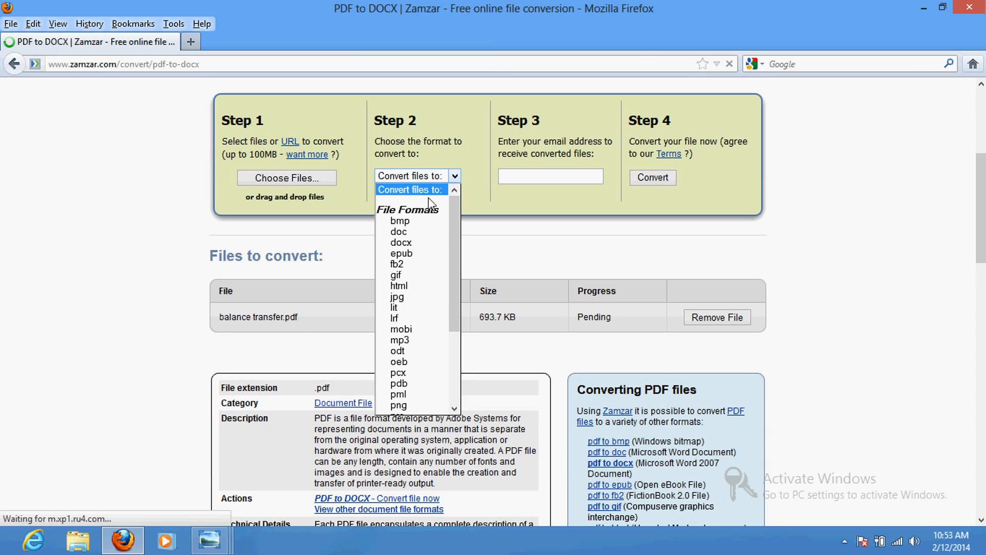
left_click(400, 243)
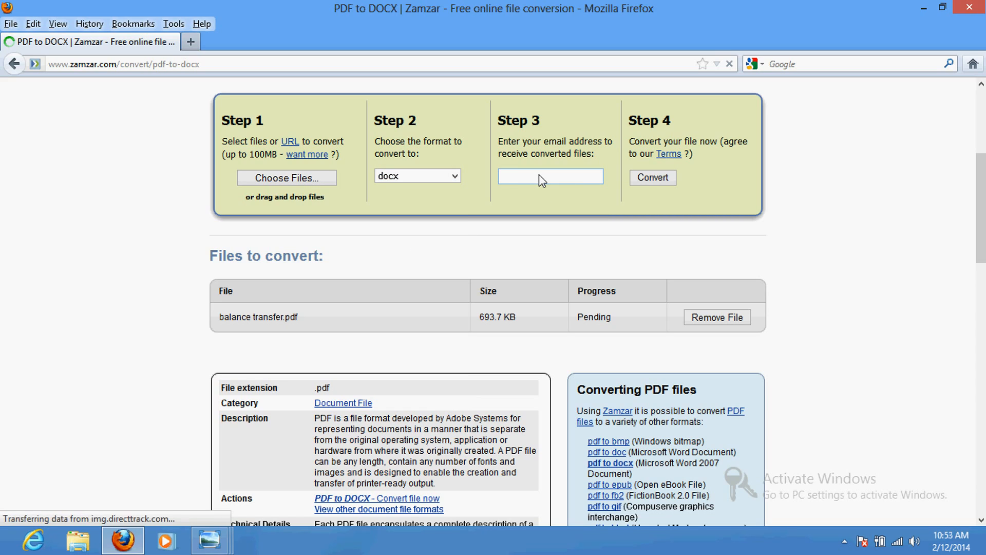
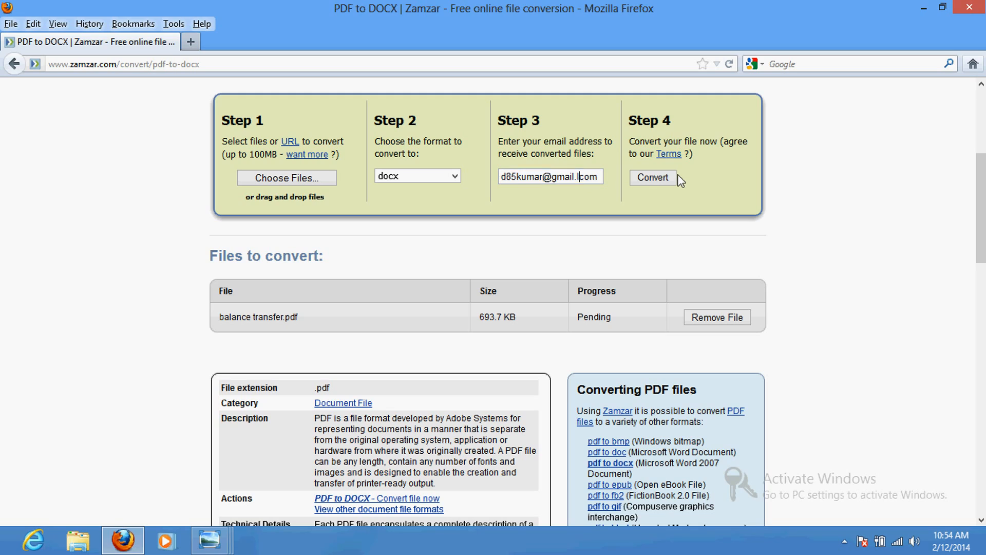
mouse_move(702, 183)
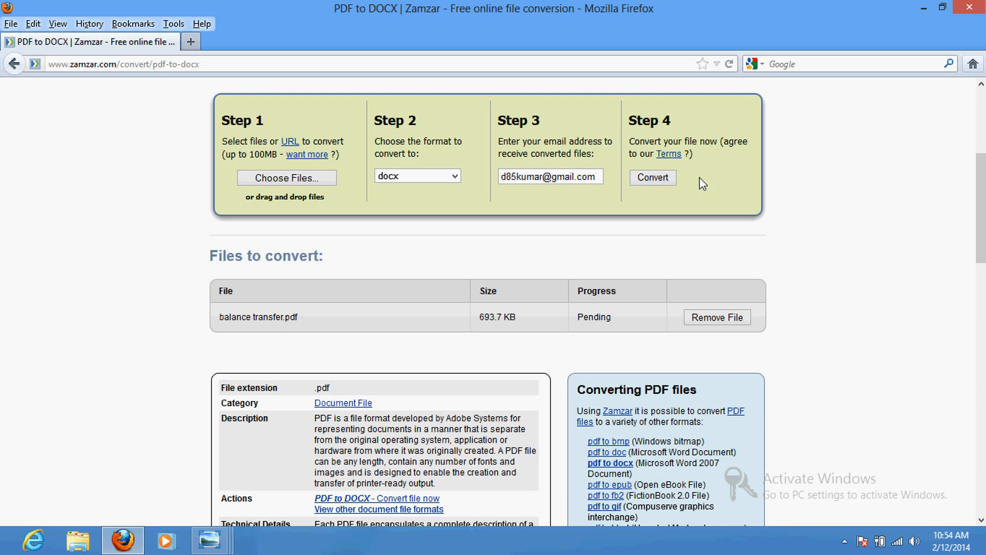
mouse_move(515, 312)
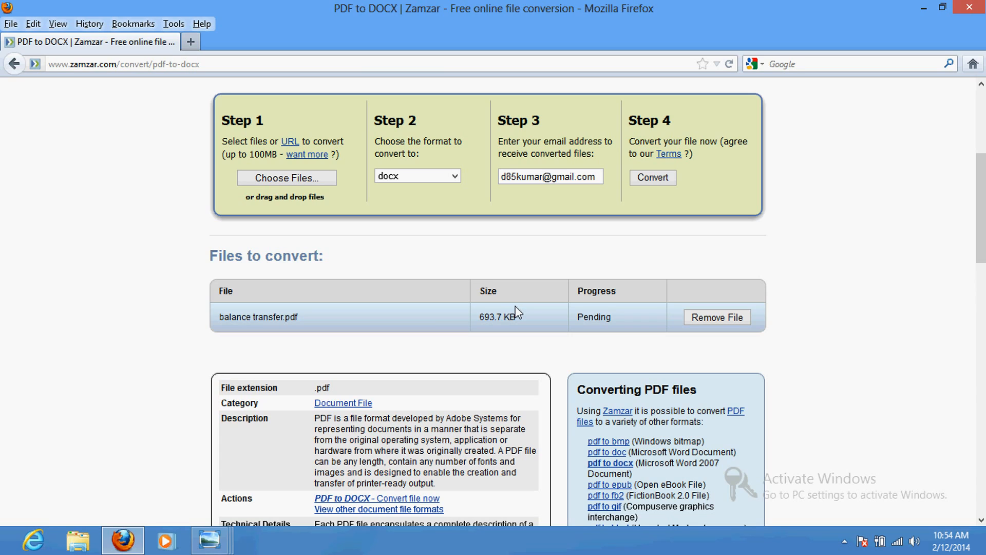
mouse_move(774, 130)
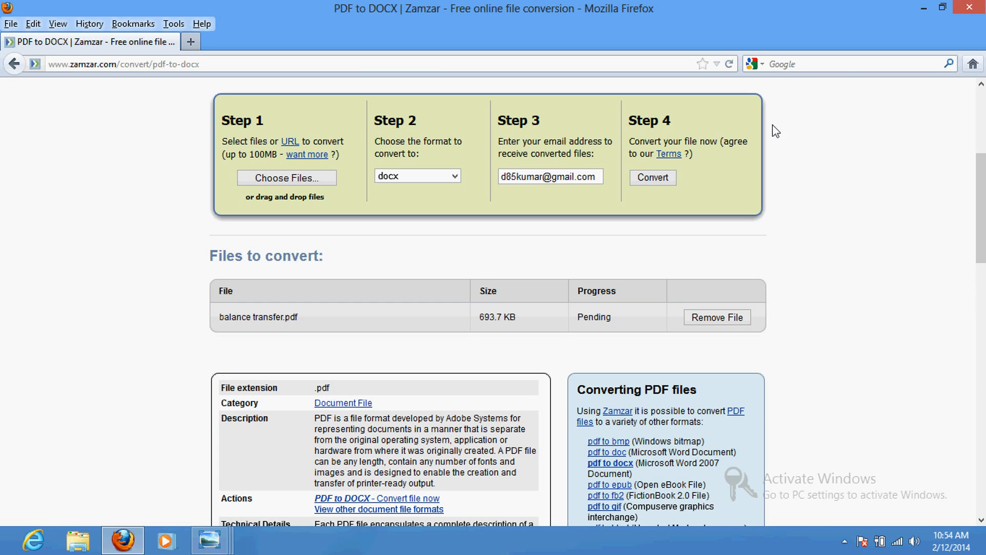
mouse_move(971, 9)
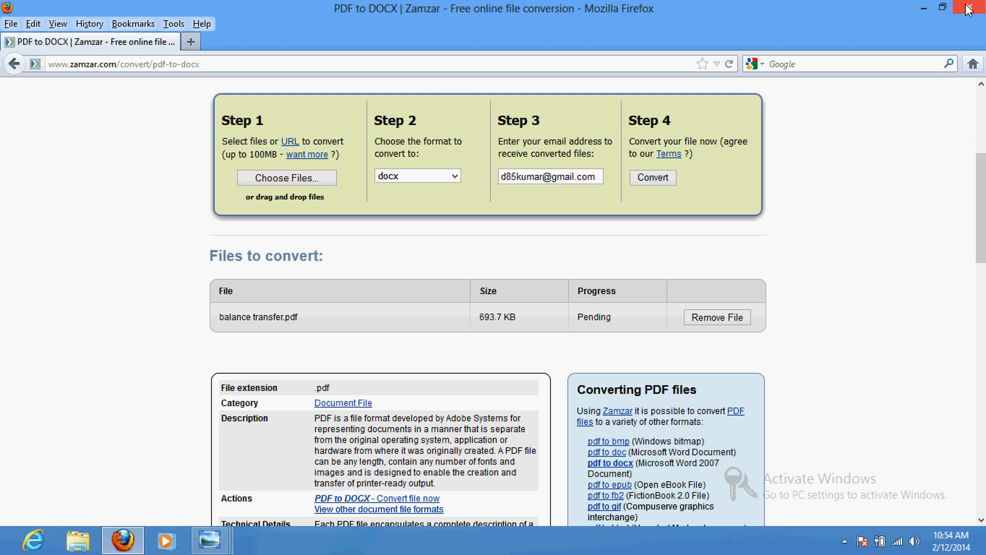
mouse_move(971, 30)
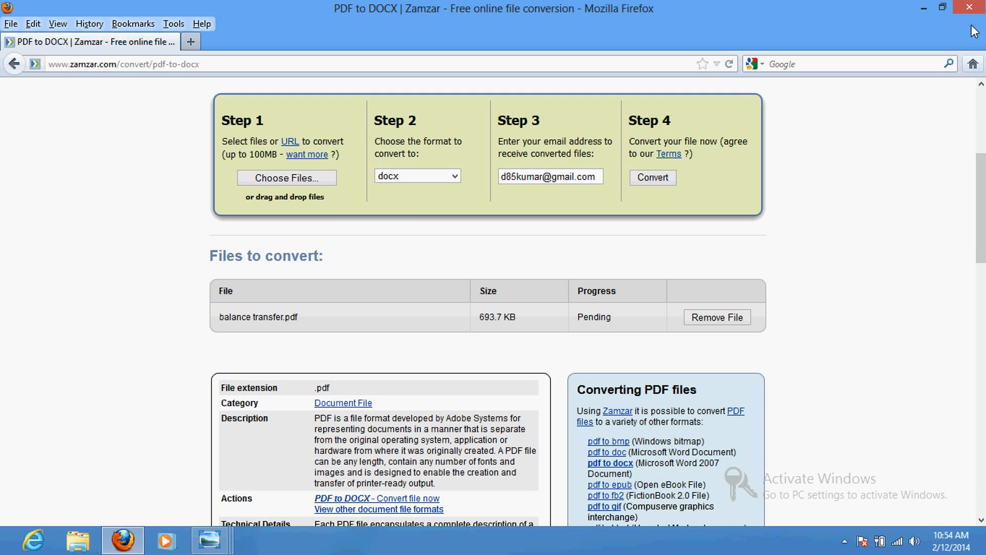
mouse_move(973, 8)
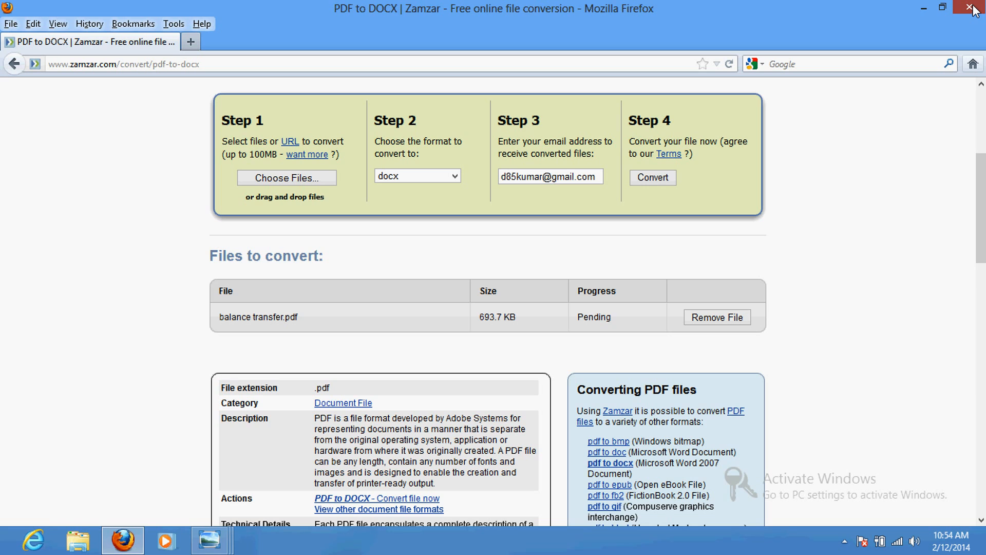
left_click(971, 10)
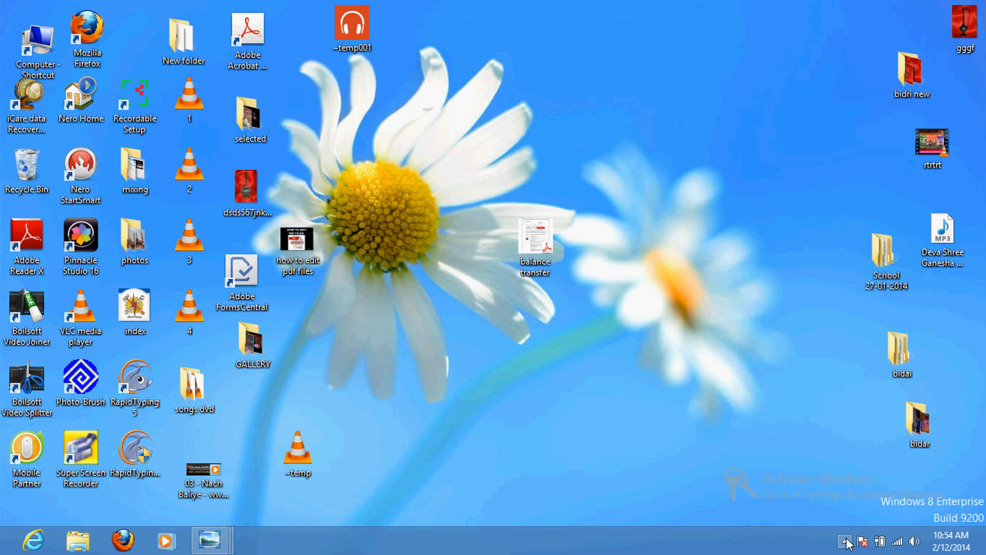
Reveal the hidden notification-area icons from the taskbar arrow.
left_click(844, 541)
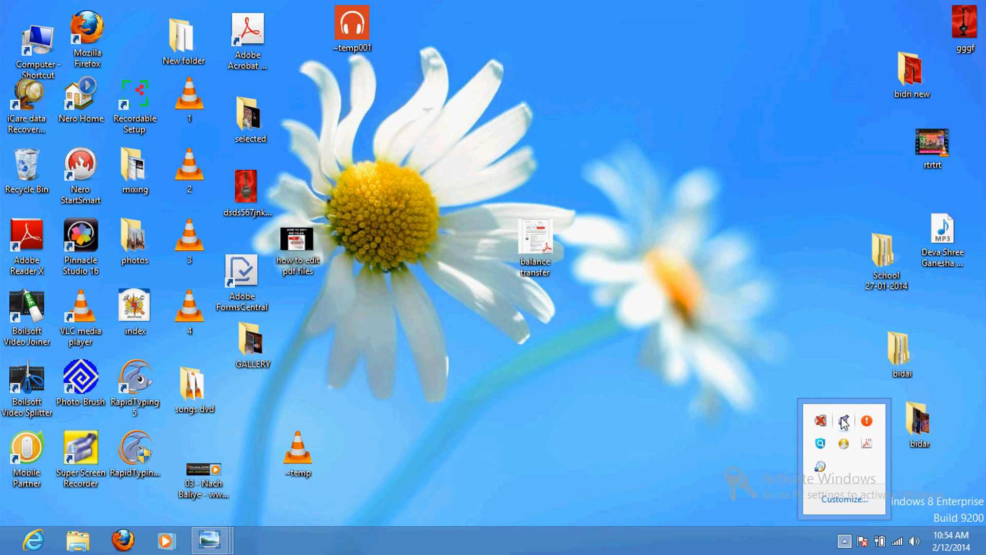